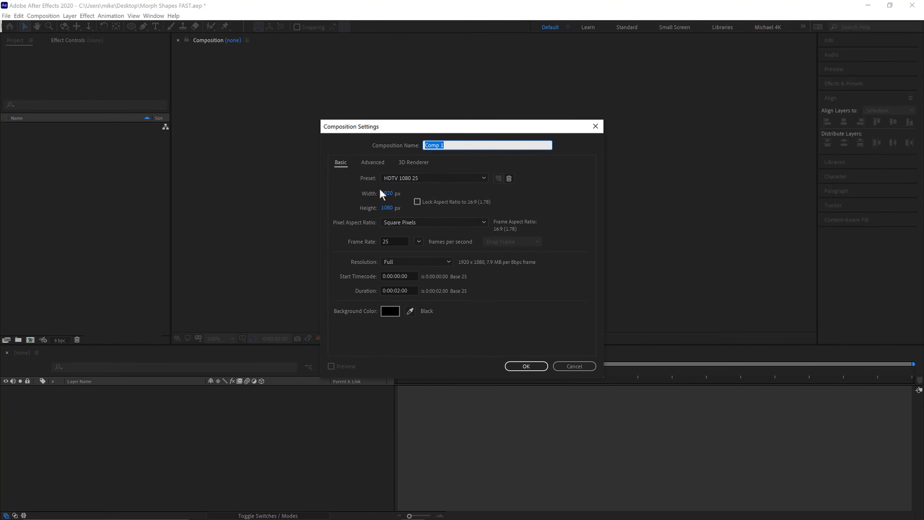
Step: Confirm the new 1920x1080, 25 fps composition named Morph
{"action": "left_click", "coordinate": [525, 365]}
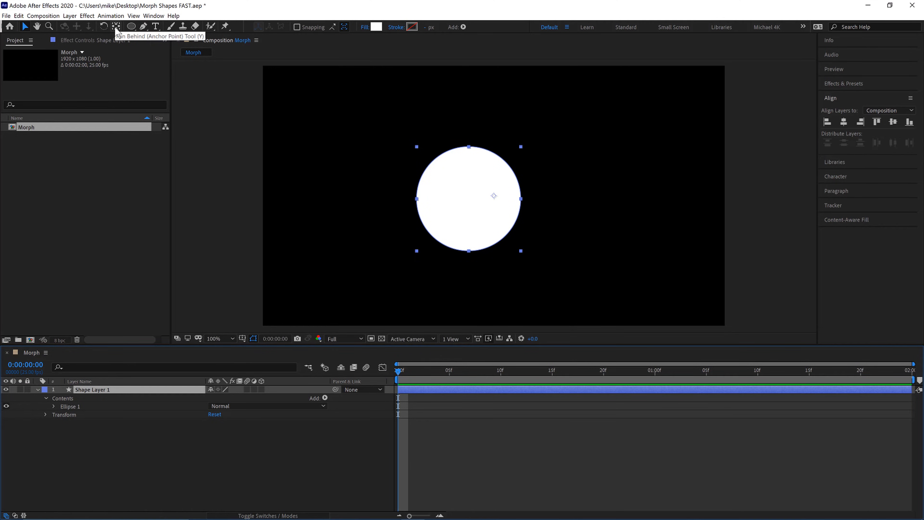